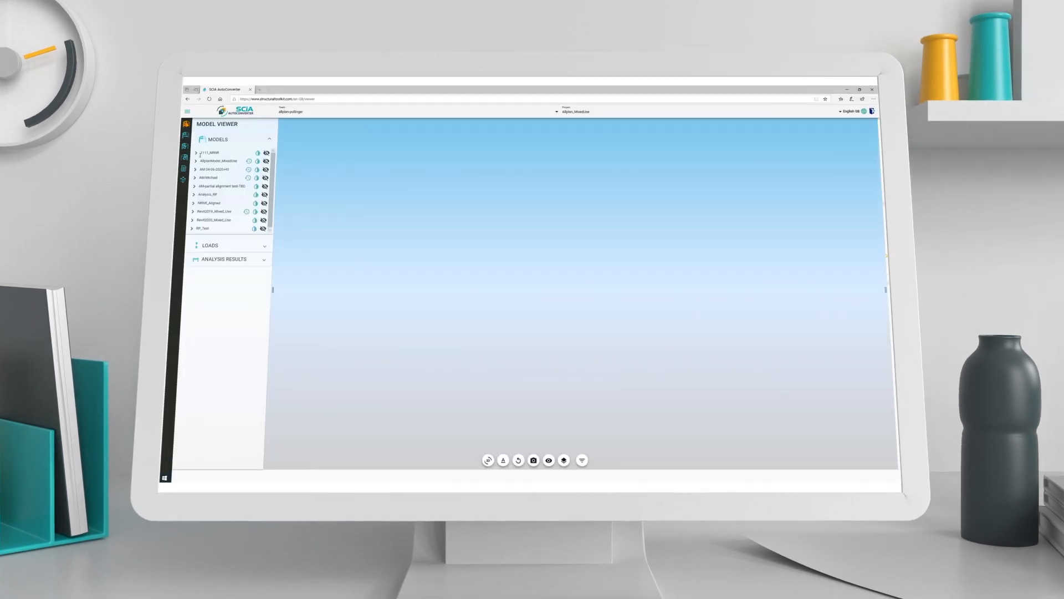
Step: Pick the building model from the Models panel for conversion
click(193, 160)
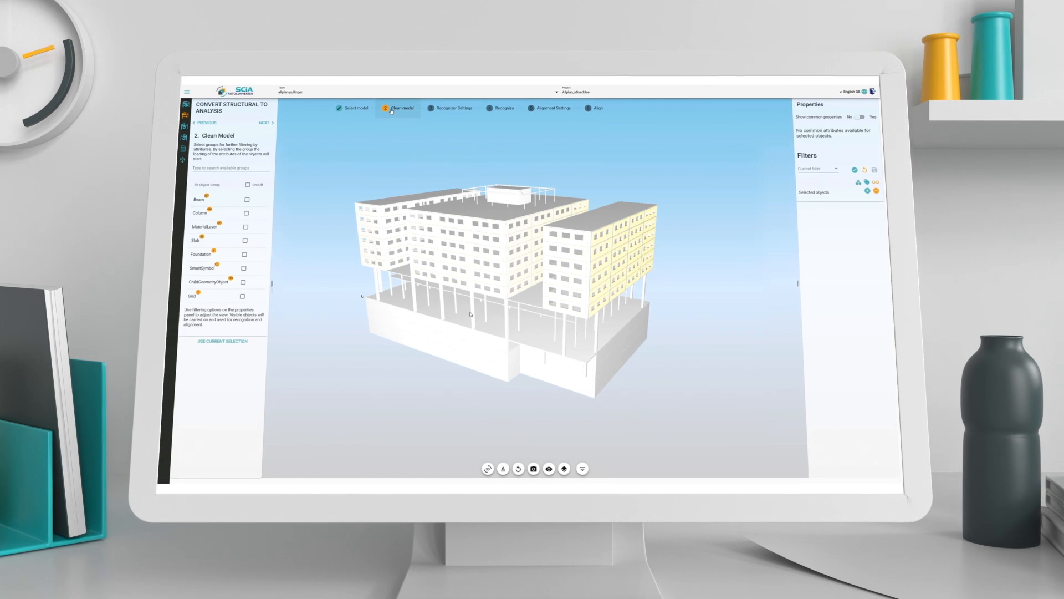
Step: Finish cleaning the model and advance to Recognizer Settings
click(581, 471)
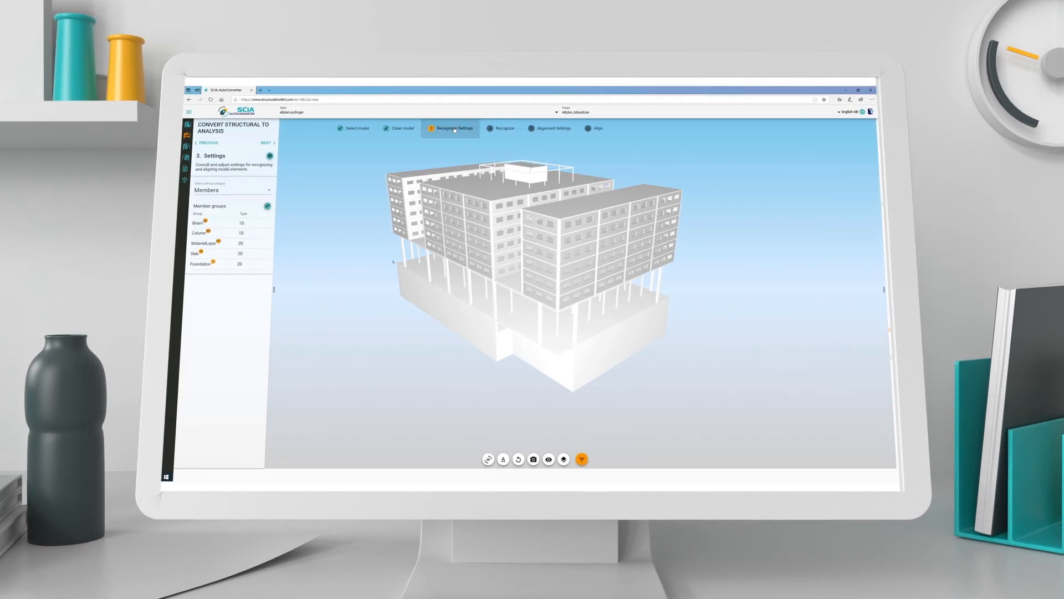
Step: Keep the Members category and highlight the Slab member group in red
click(230, 190)
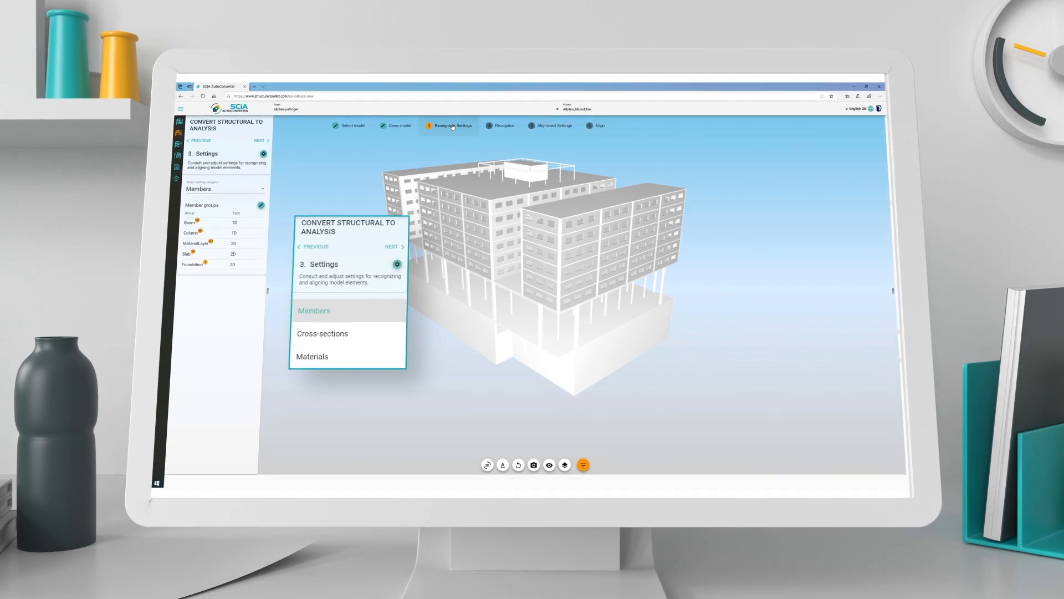
click(203, 254)
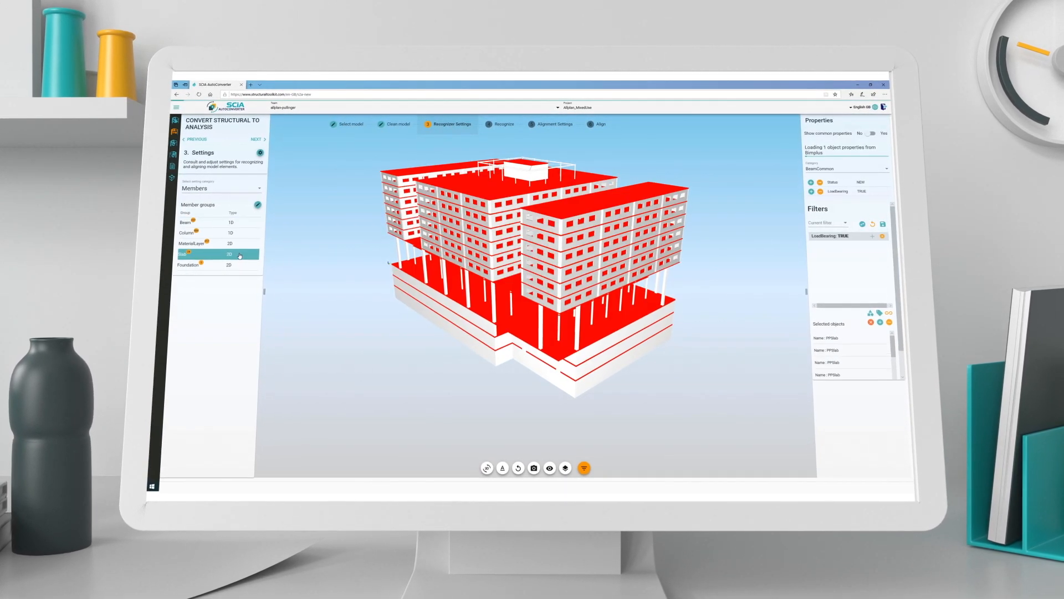
click(214, 265)
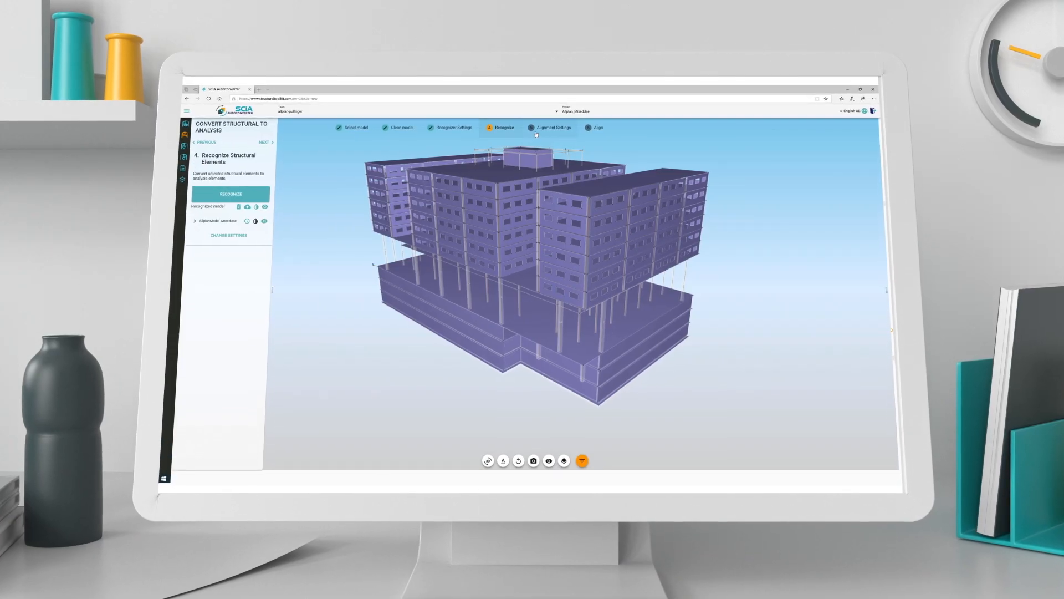
Step: Set the Beam member group's system line to Top in Alignment Settings
click(553, 127)
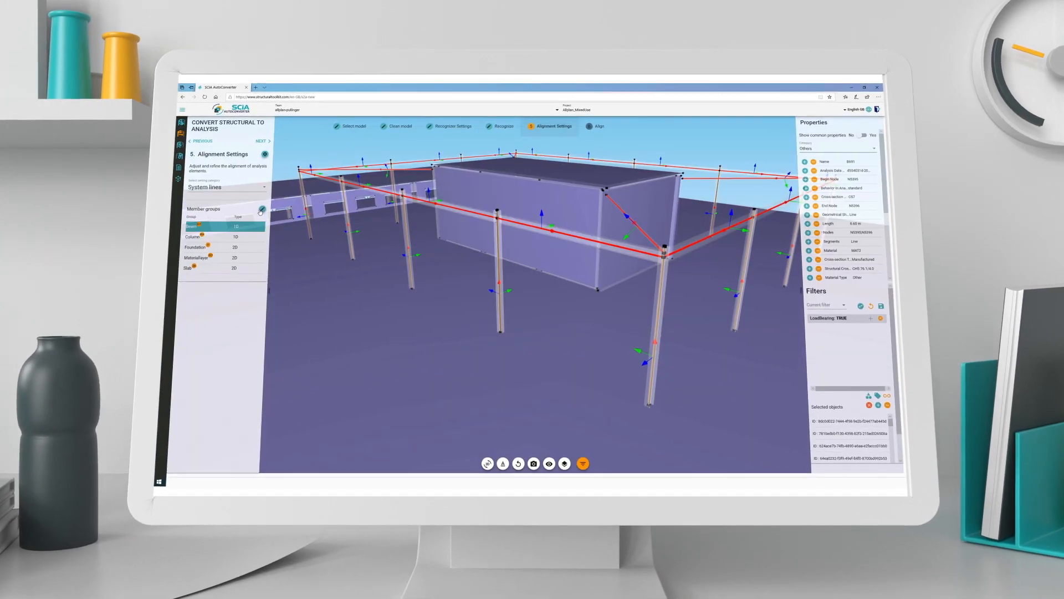
click(261, 209)
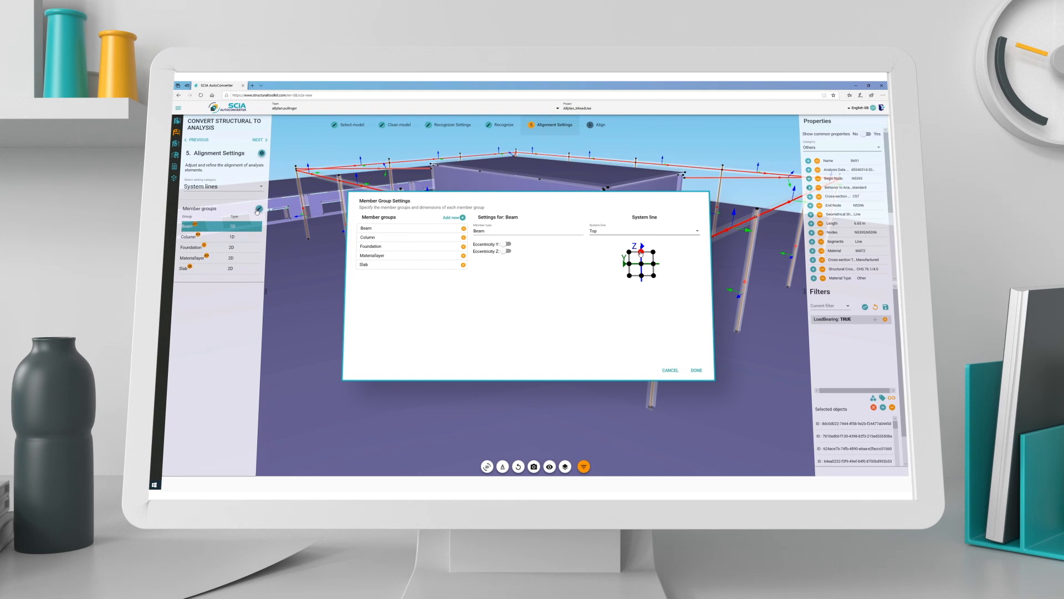
click(695, 370)
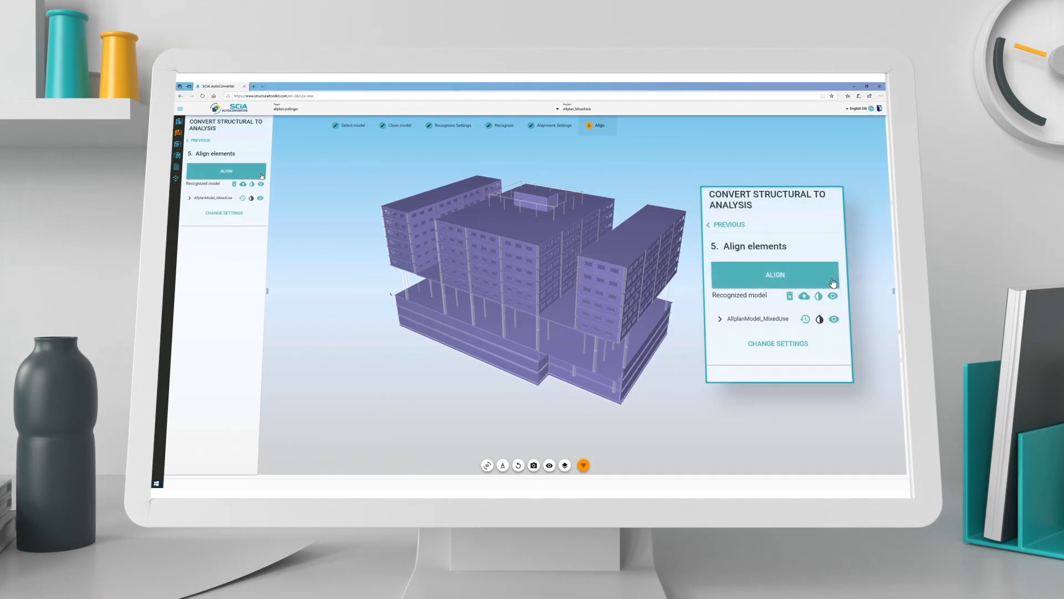
Step: Run Align on the recognized building model
click(774, 275)
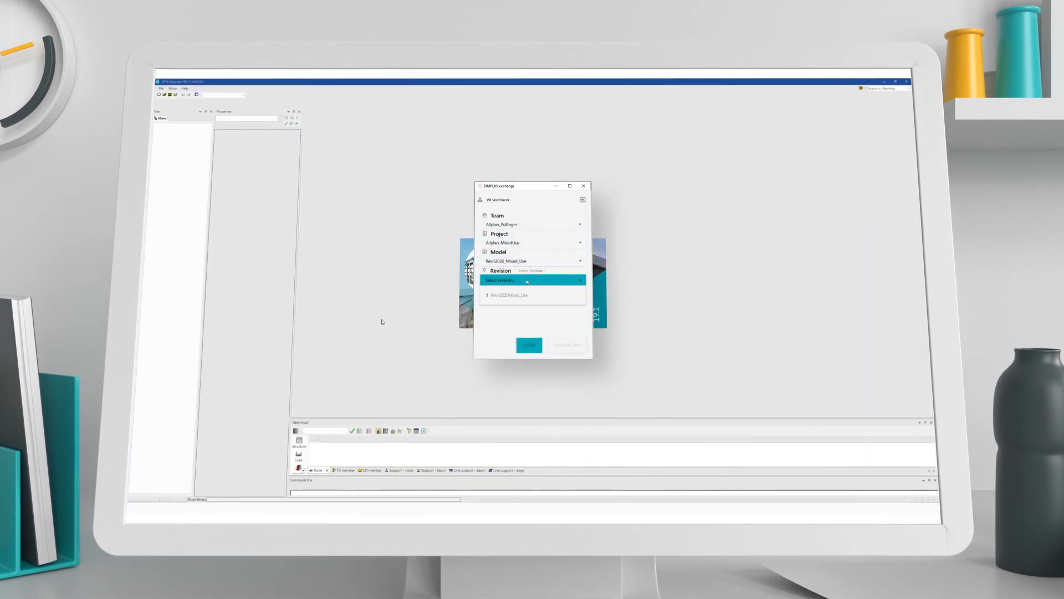
Step: Download the Revit2020Mixed_Use revision and open the BIMplus exchange for upload
click(508, 294)
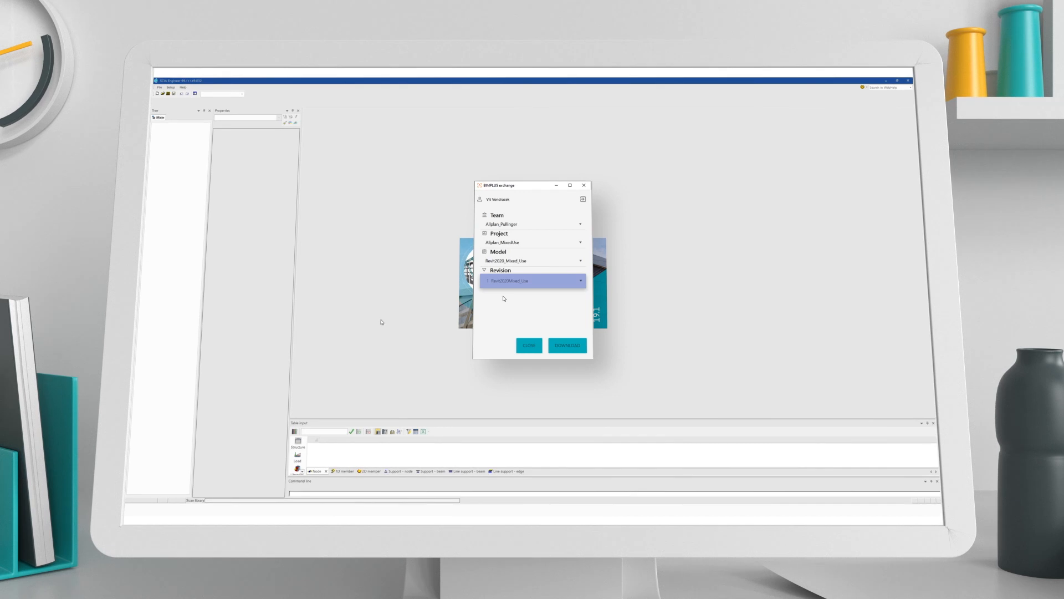
click(567, 345)
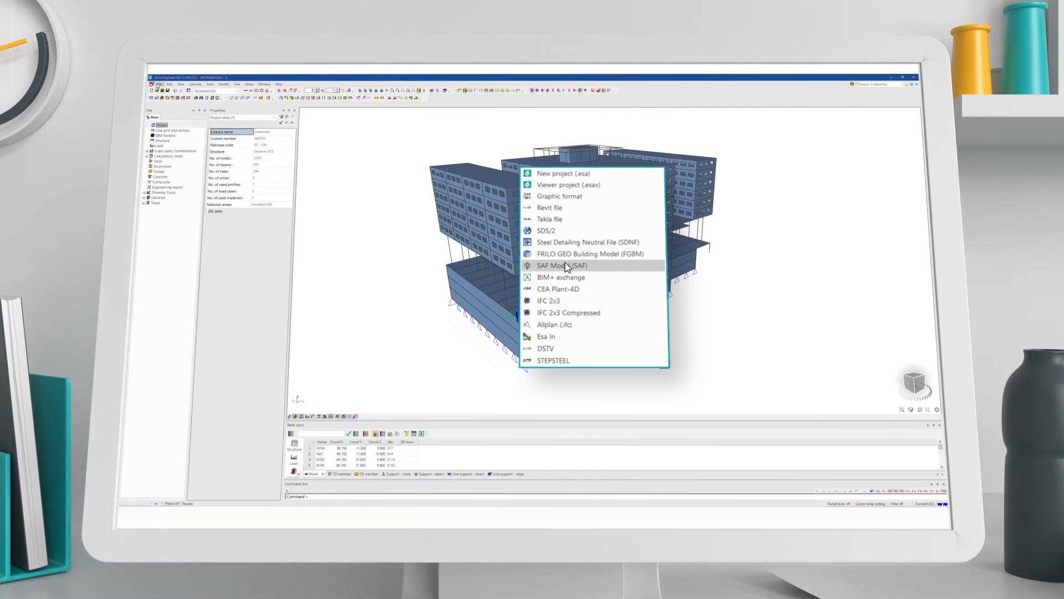
click(561, 277)
text(revision 6)
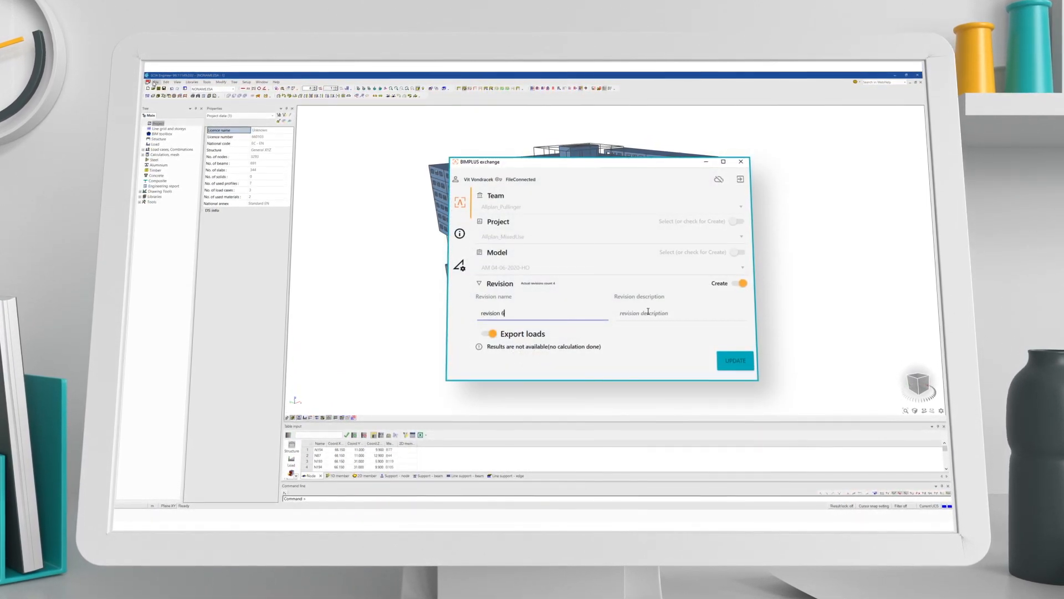
Step: Upload the new revision with description 'loads added'
text(loads add)
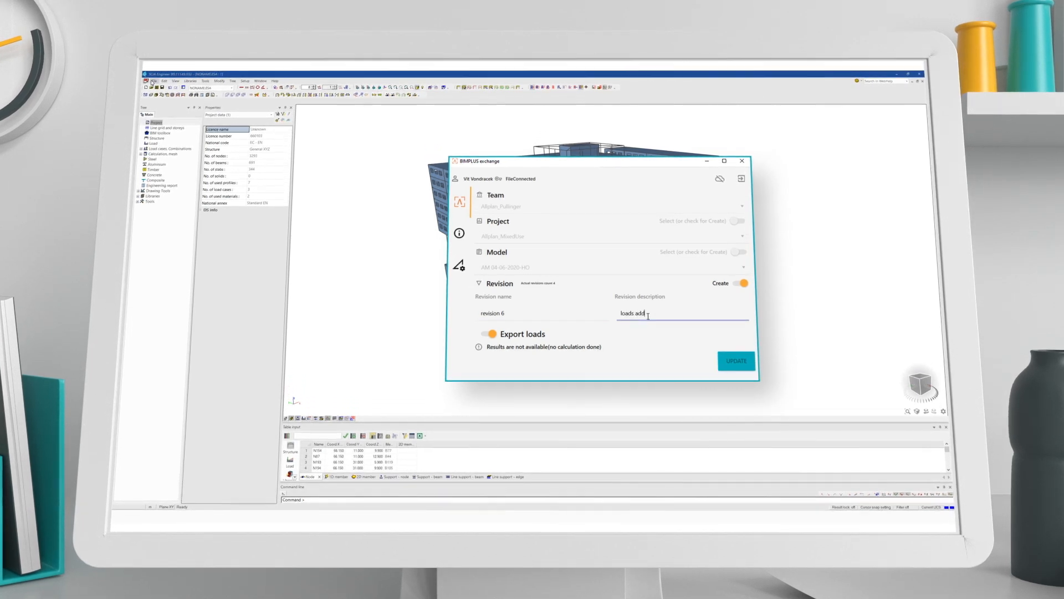
text(ed)
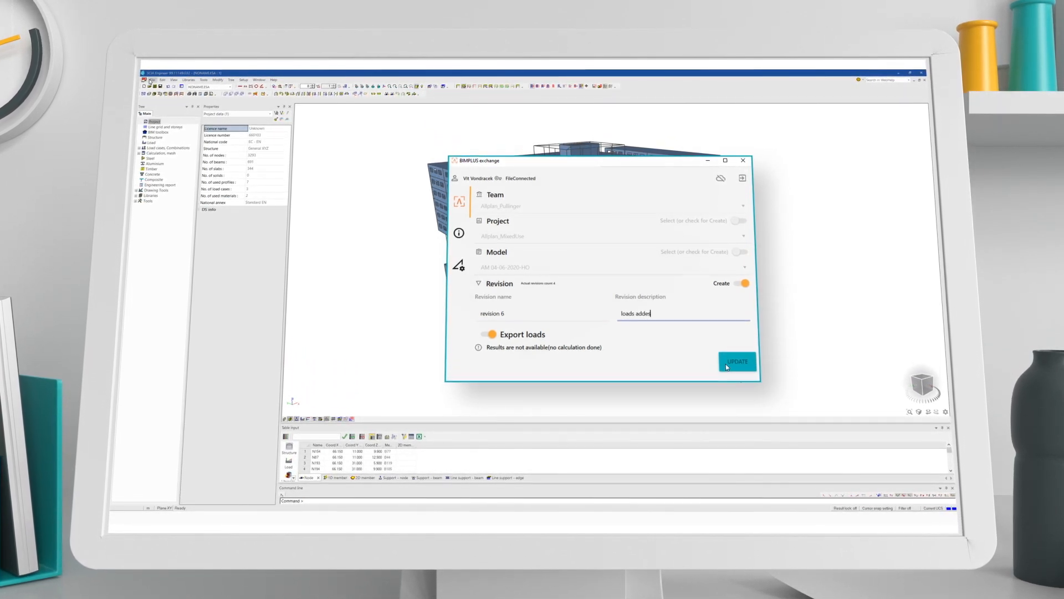
click(737, 360)
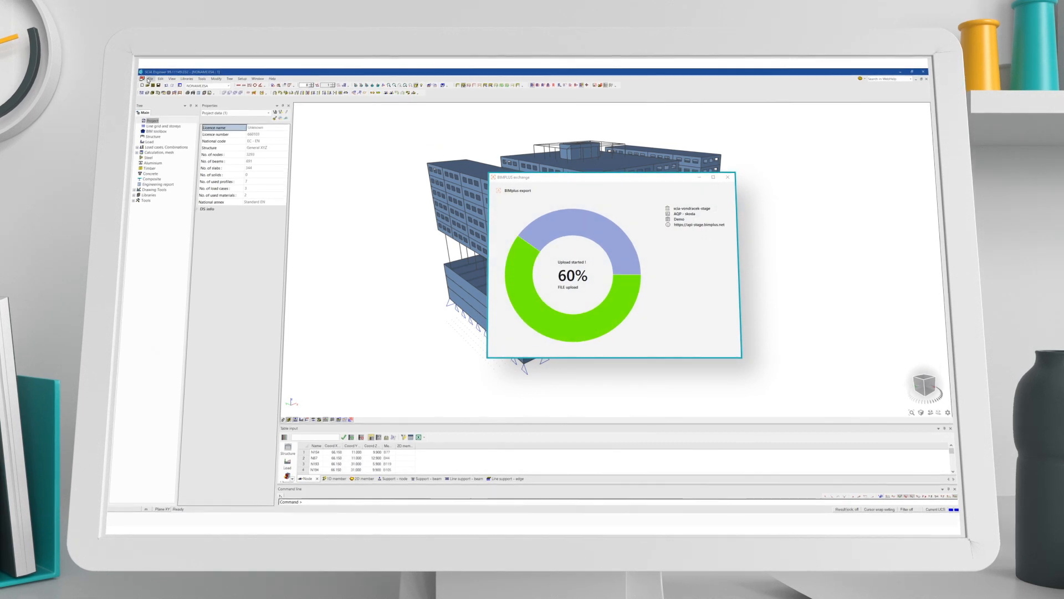